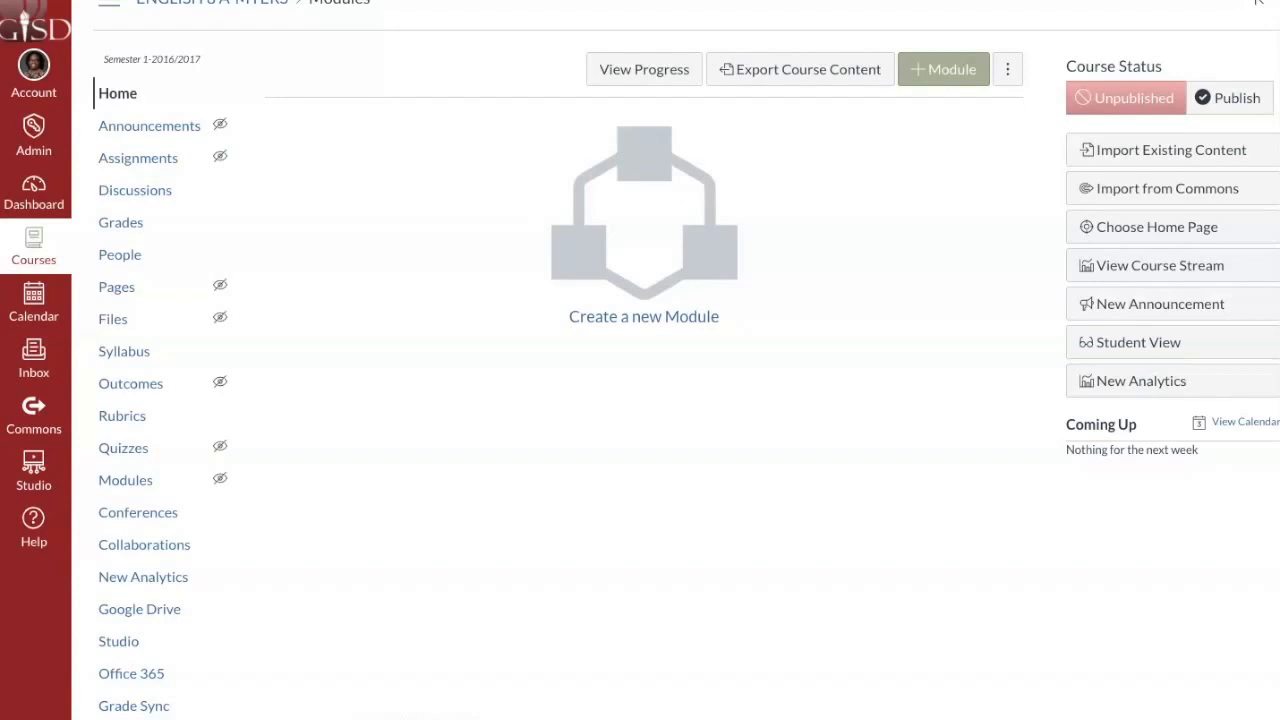
mouse_move(116, 92)
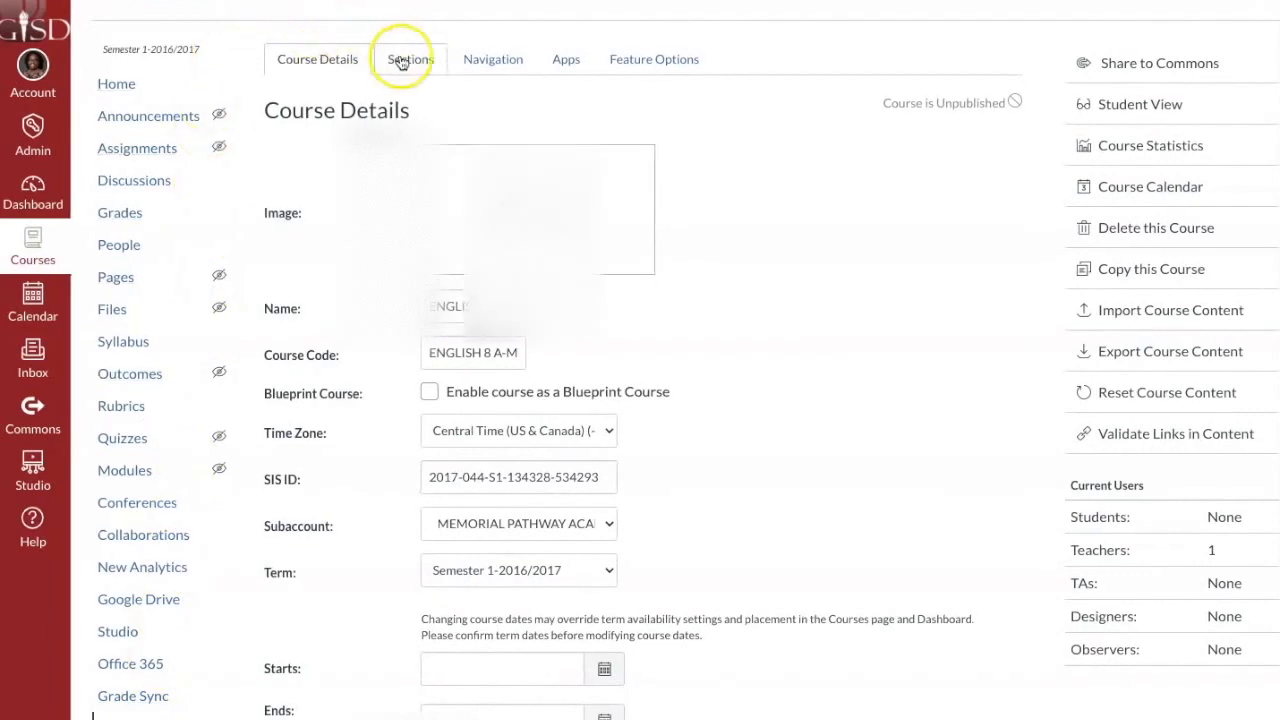
View the course's Sections list, showing sections p01 through p07
click(408, 60)
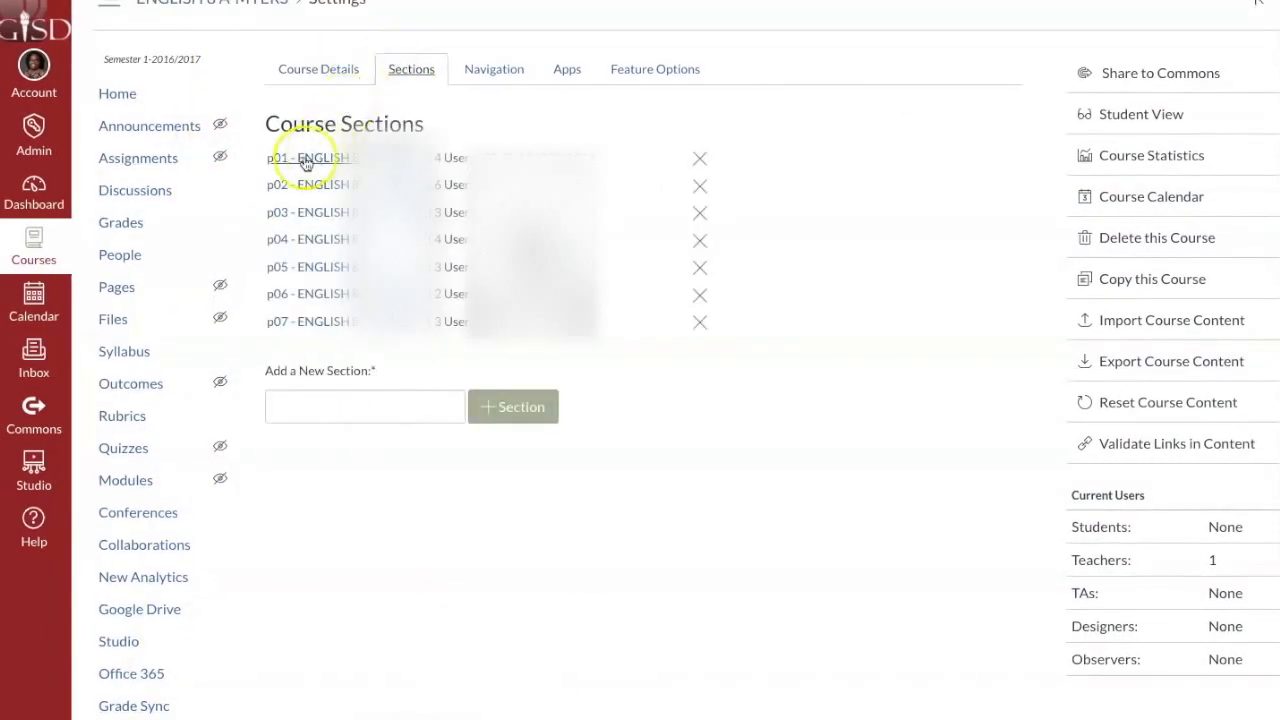
mouse_move(280, 190)
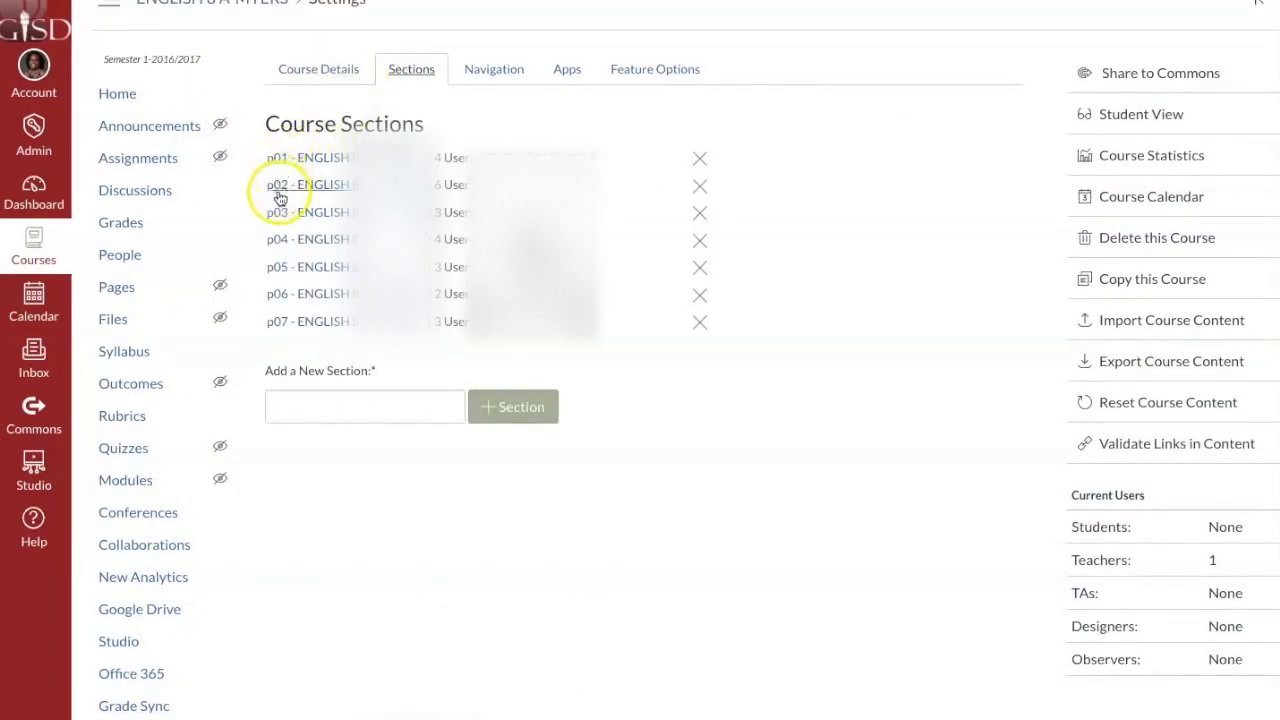
mouse_move(280, 252)
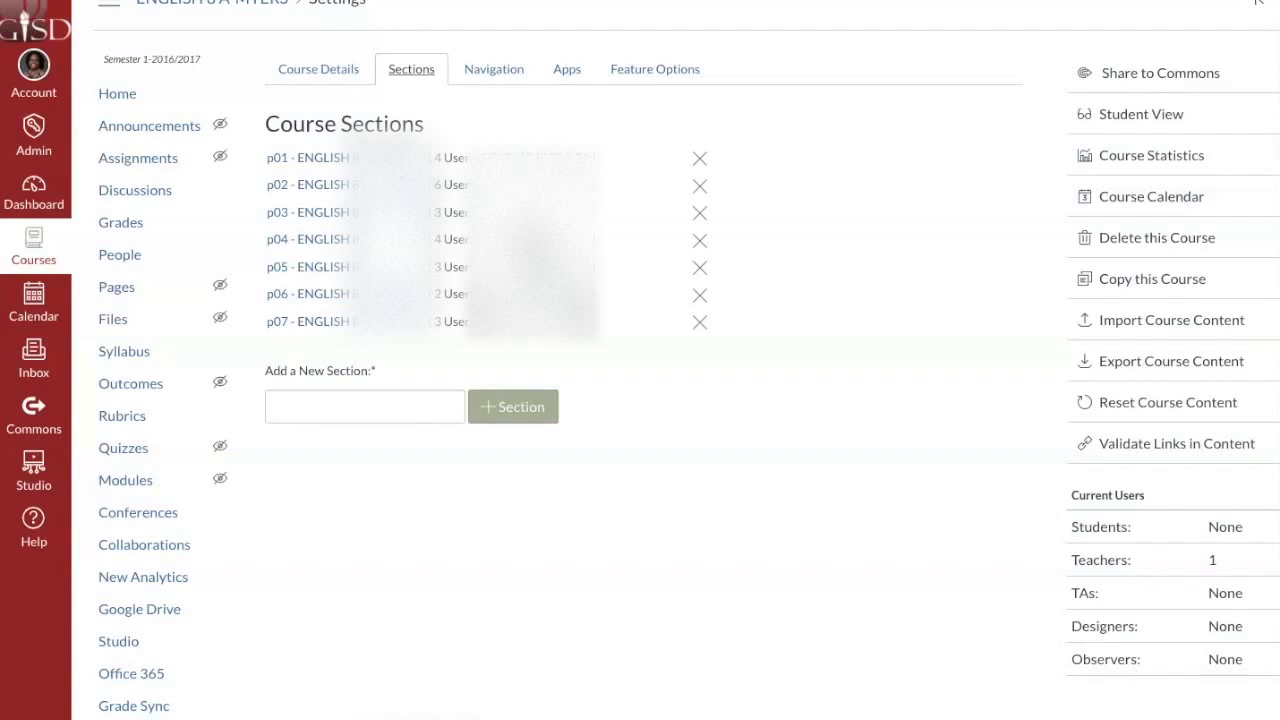
Start a new assignment in the Assignments group and go to its full options
click(138, 156)
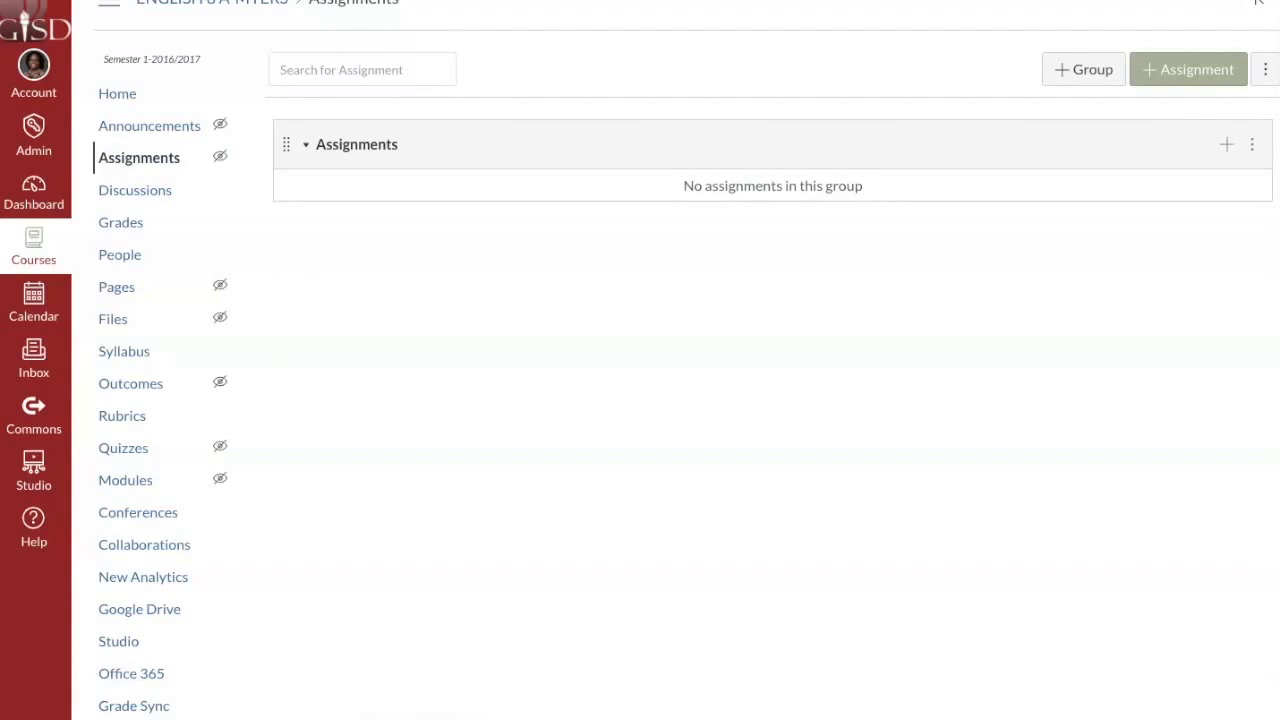
mouse_move(1208, 144)
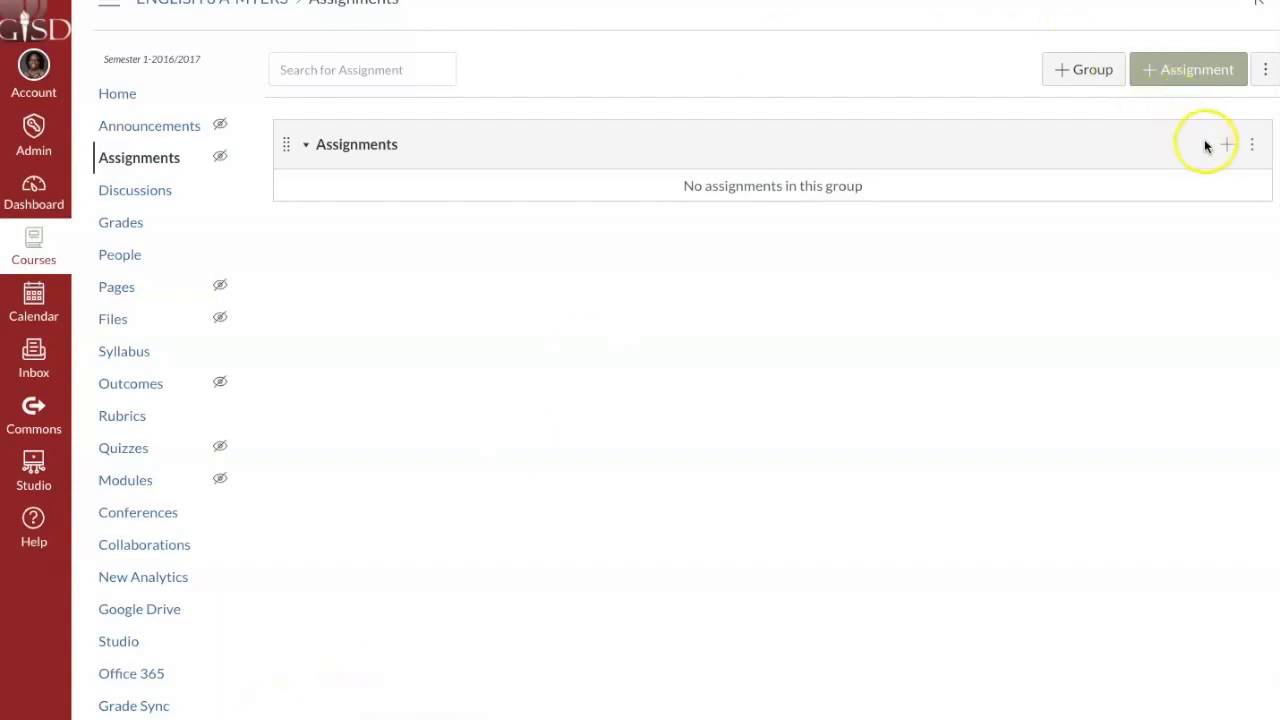
click(1226, 144)
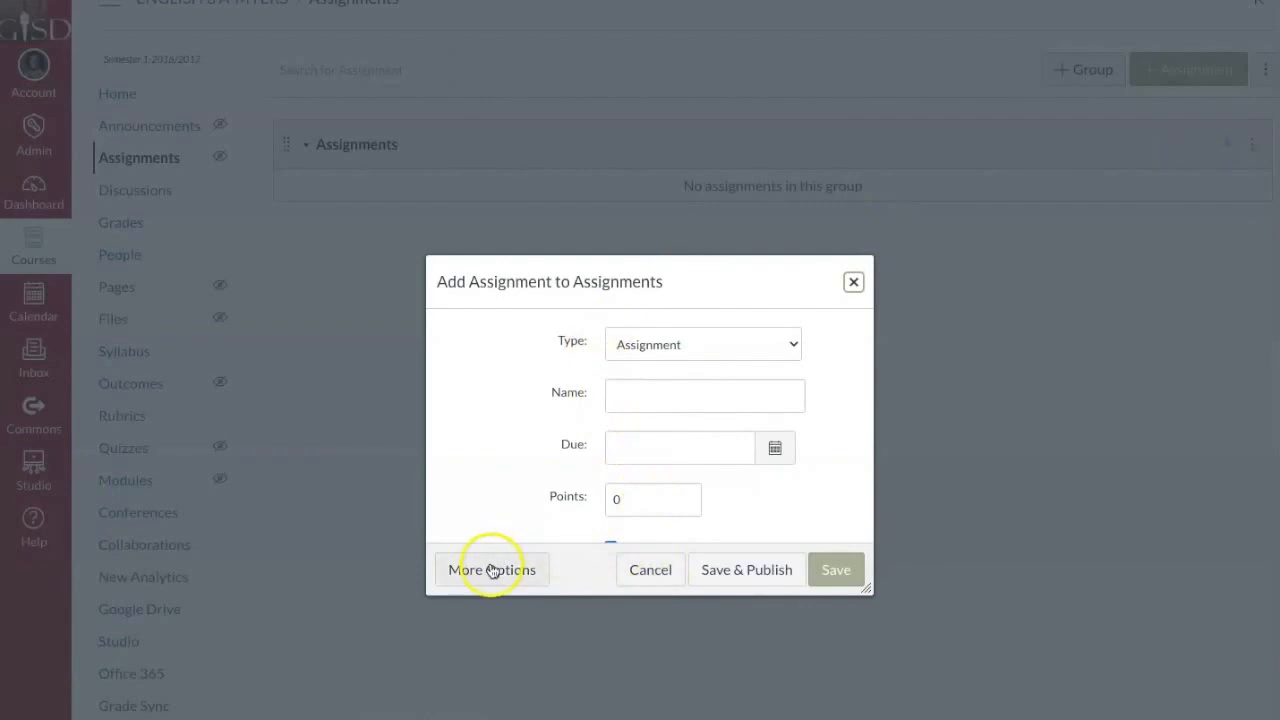
click(492, 568)
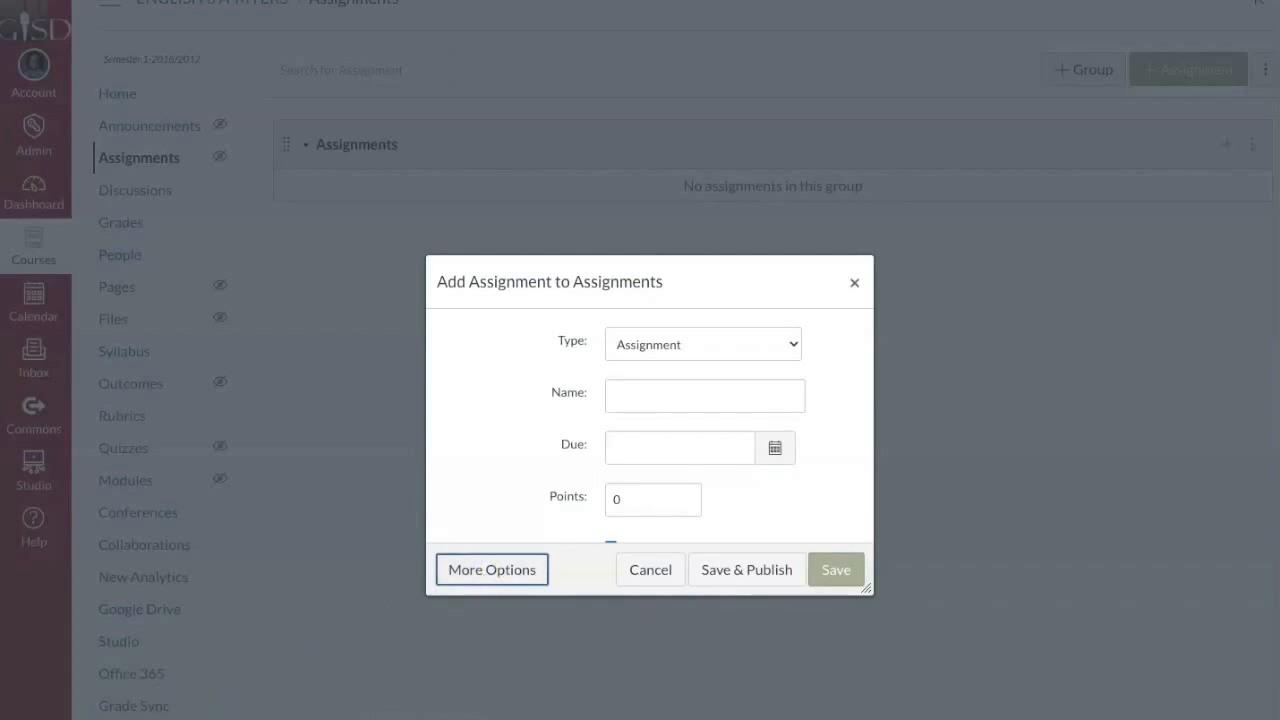
Name the assignment 'Test' and enter 'Instructions' as its description
click(492, 568)
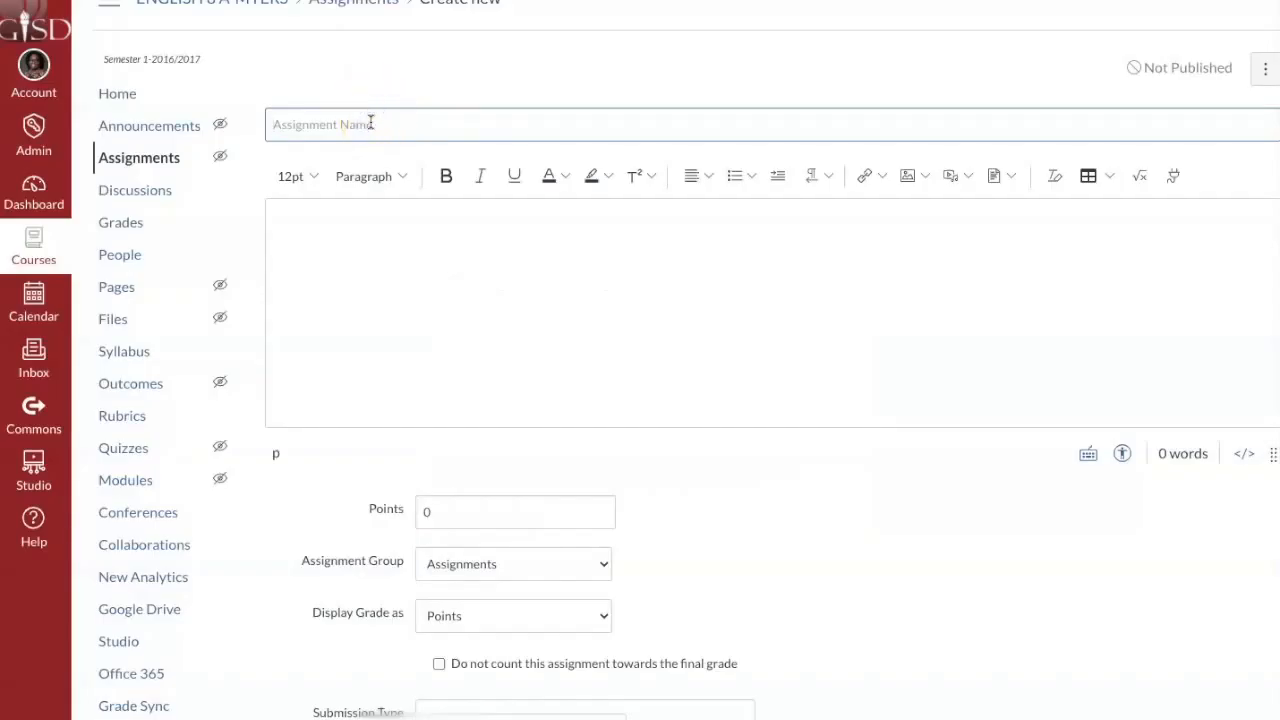
text(TTes)
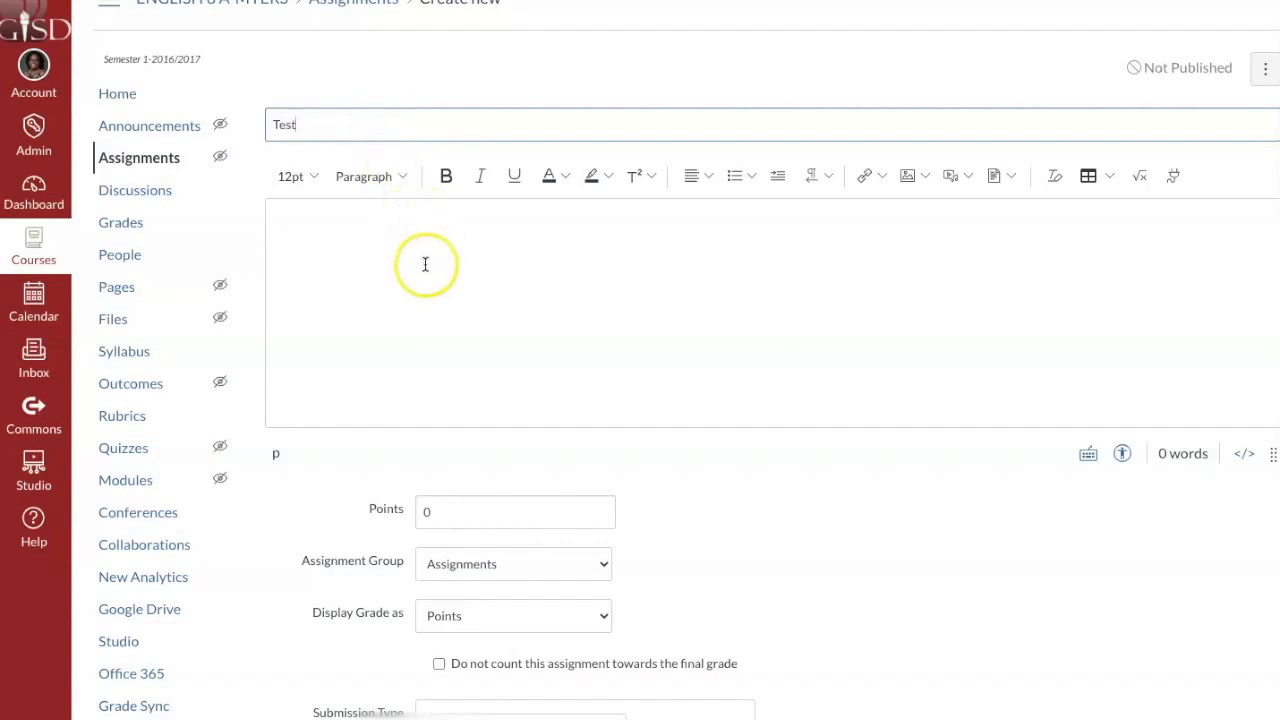
text(Ins)
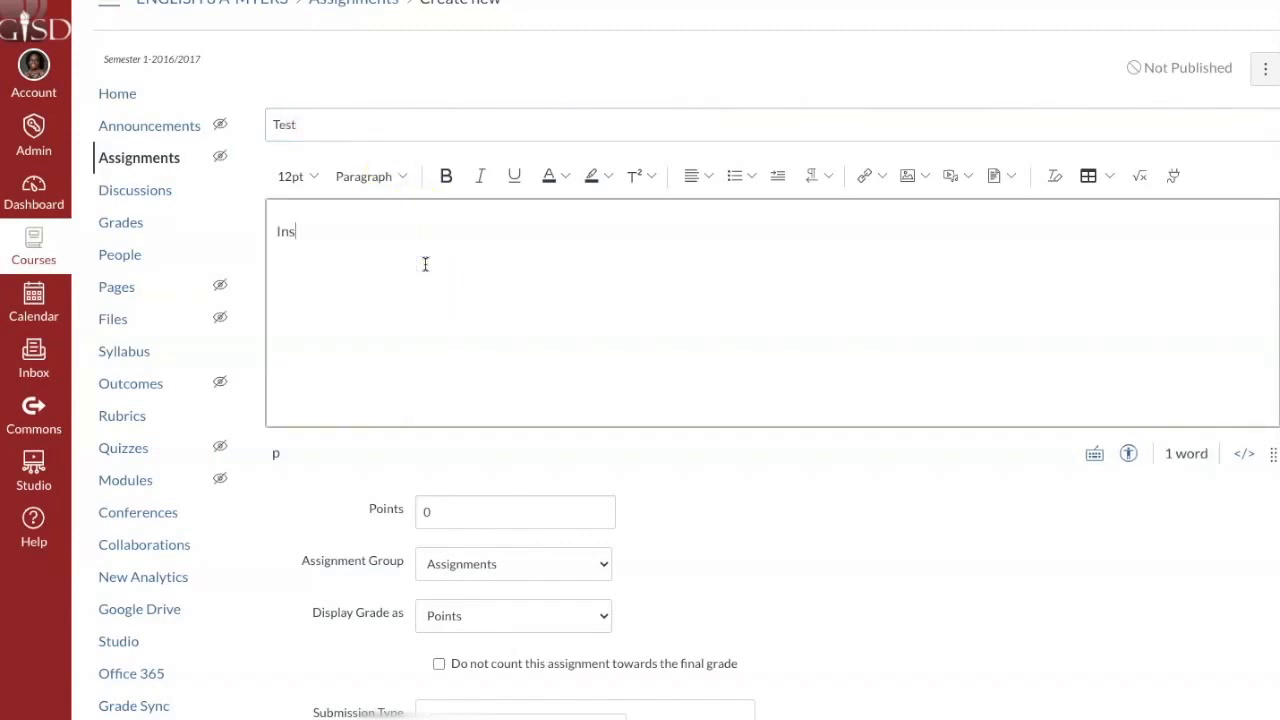
text(tru)
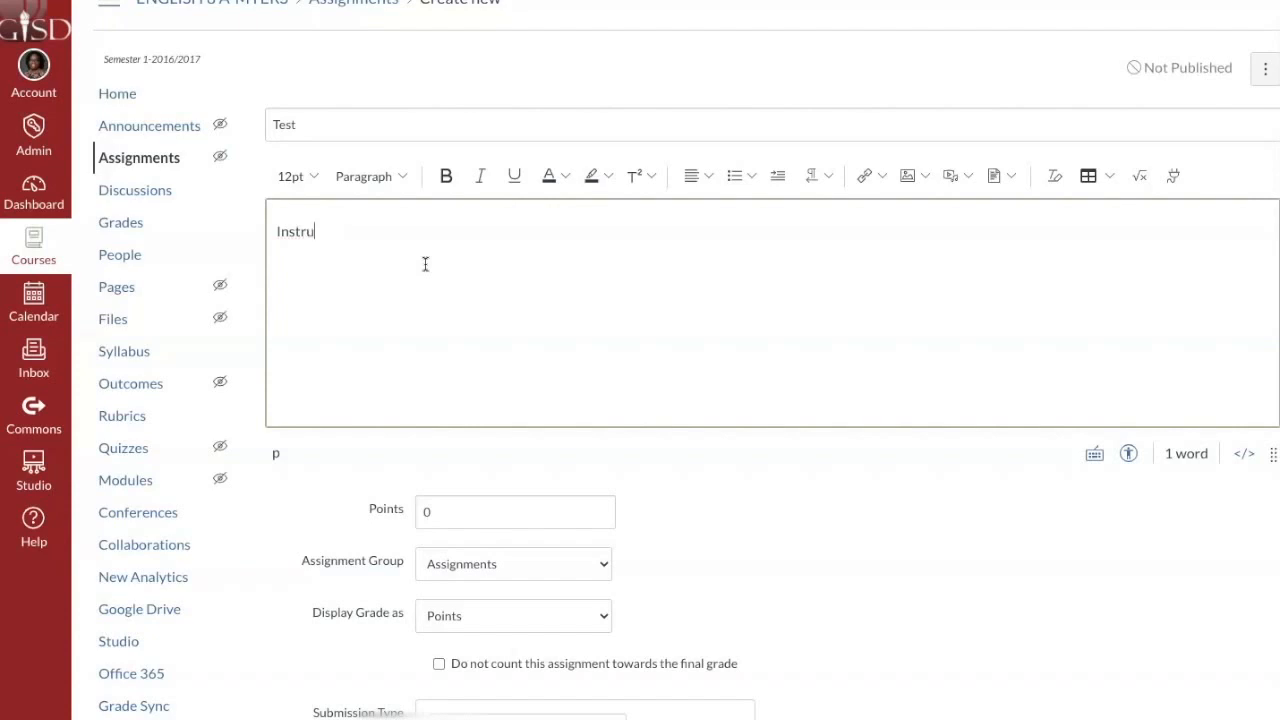
text(ctions)
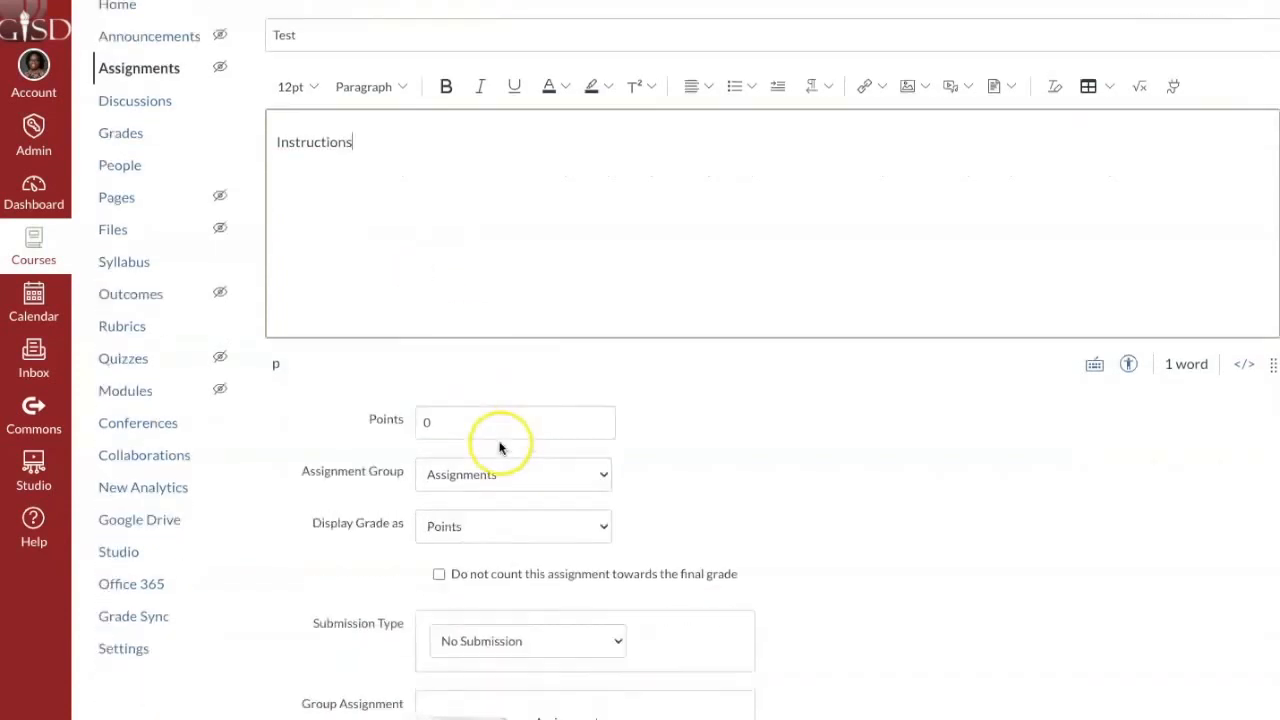
click(512, 474)
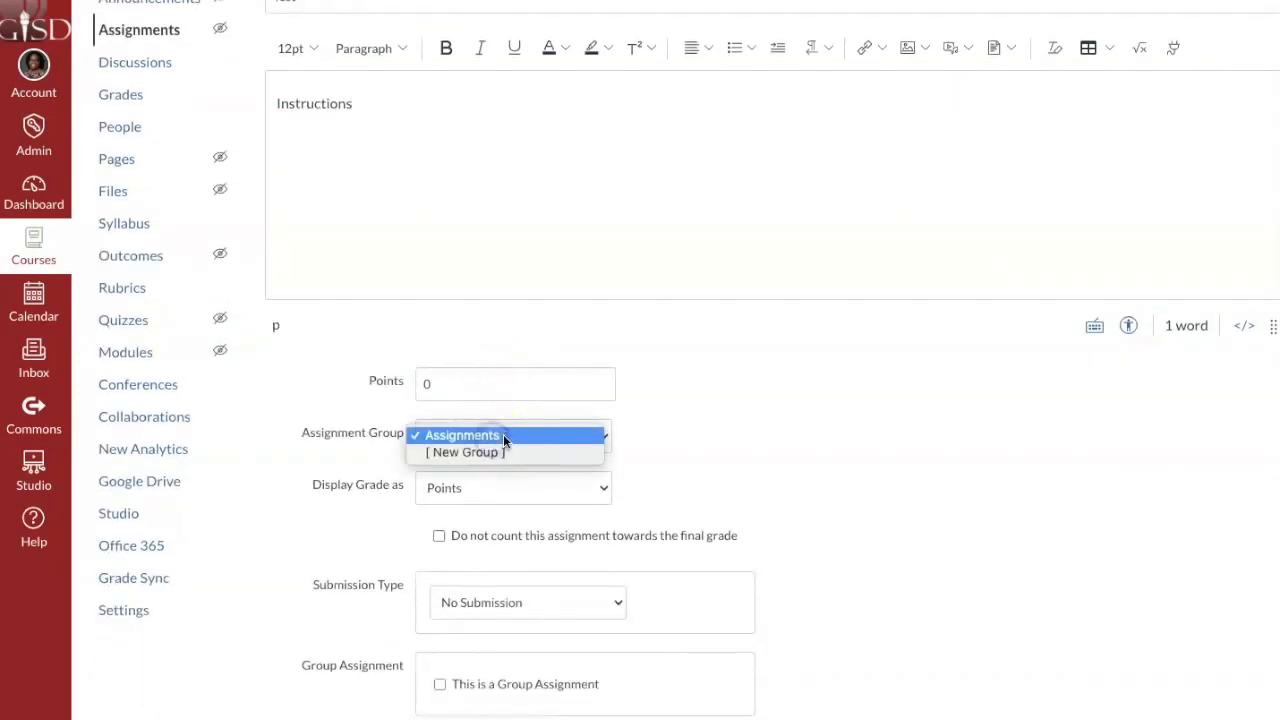
click(512, 488)
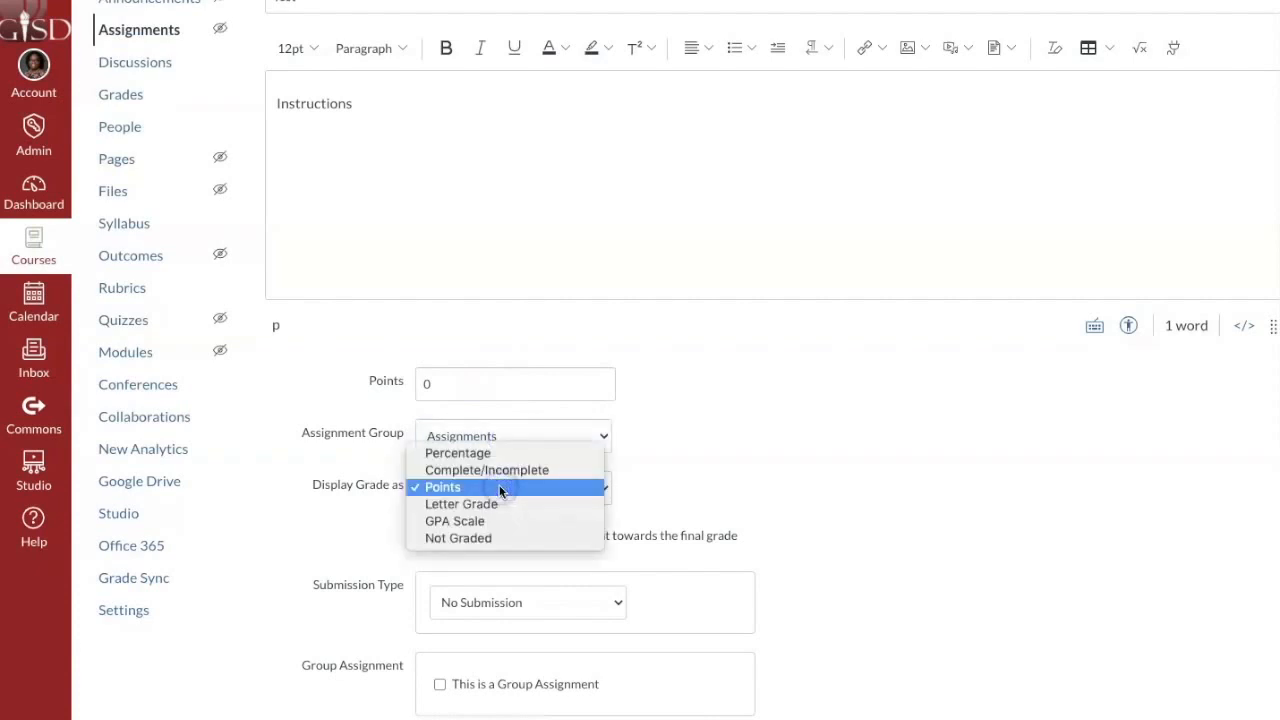
click(528, 602)
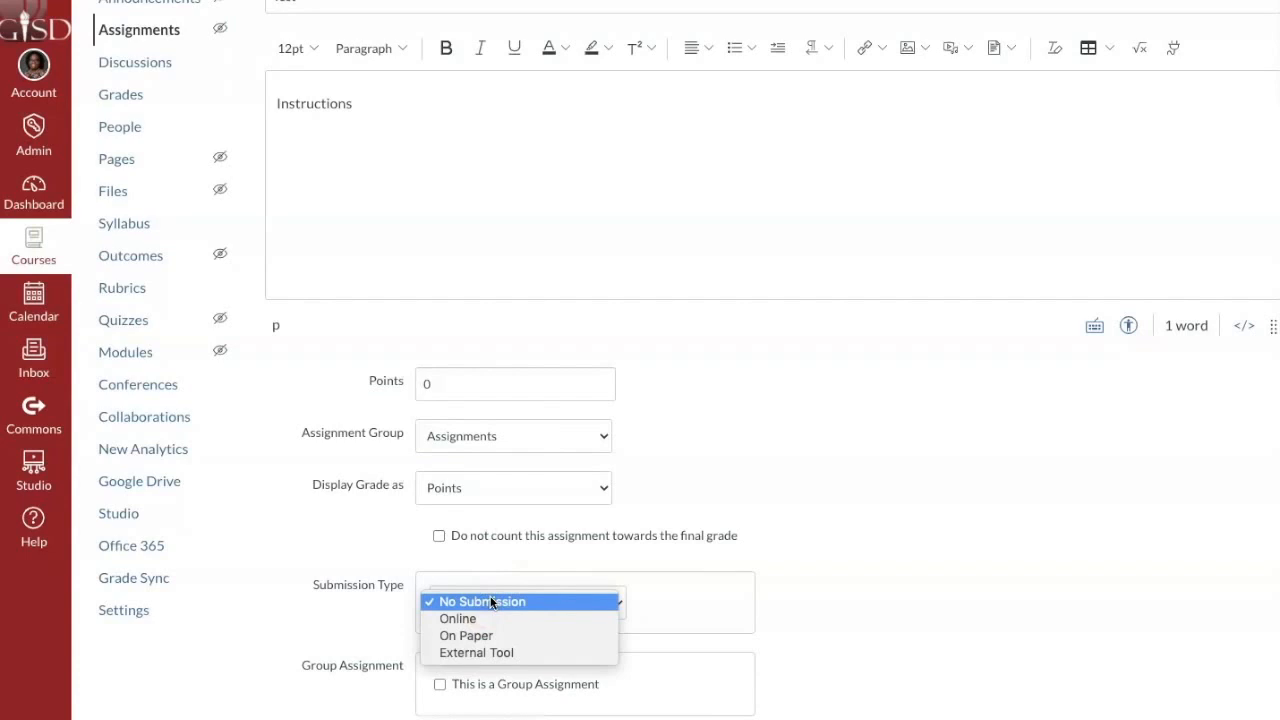
mouse_move(466, 636)
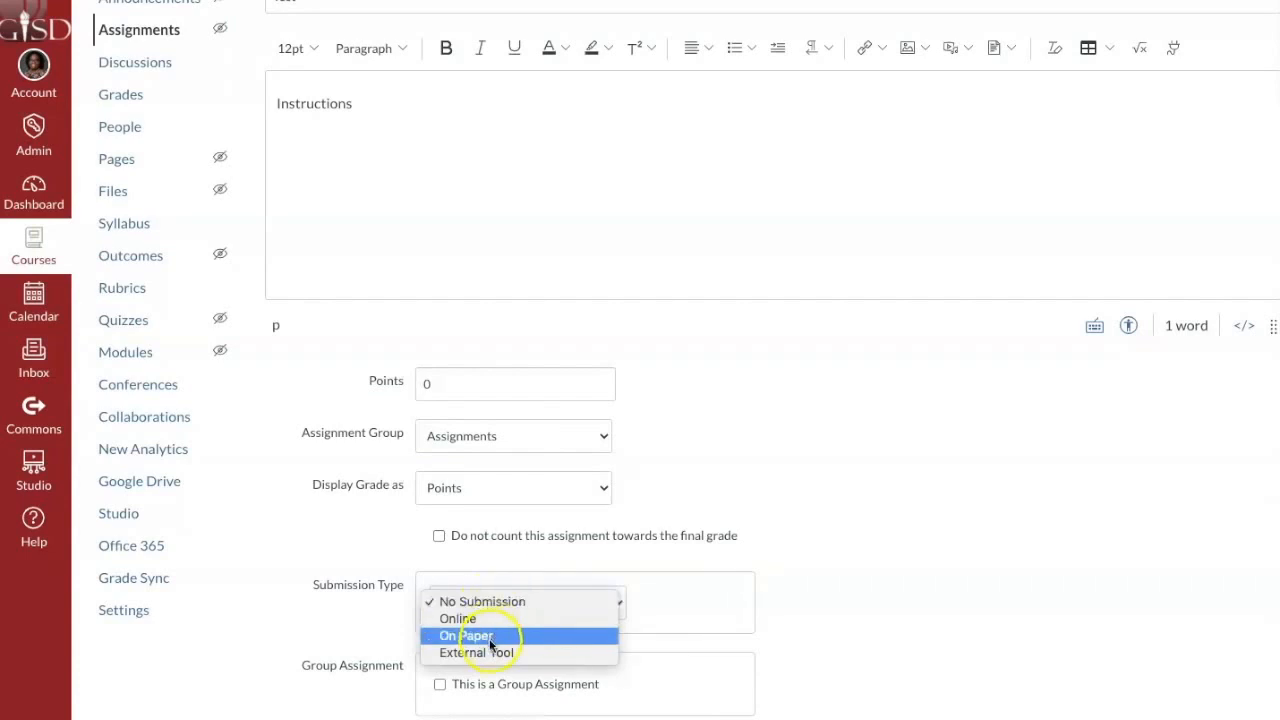
mouse_move(490, 652)
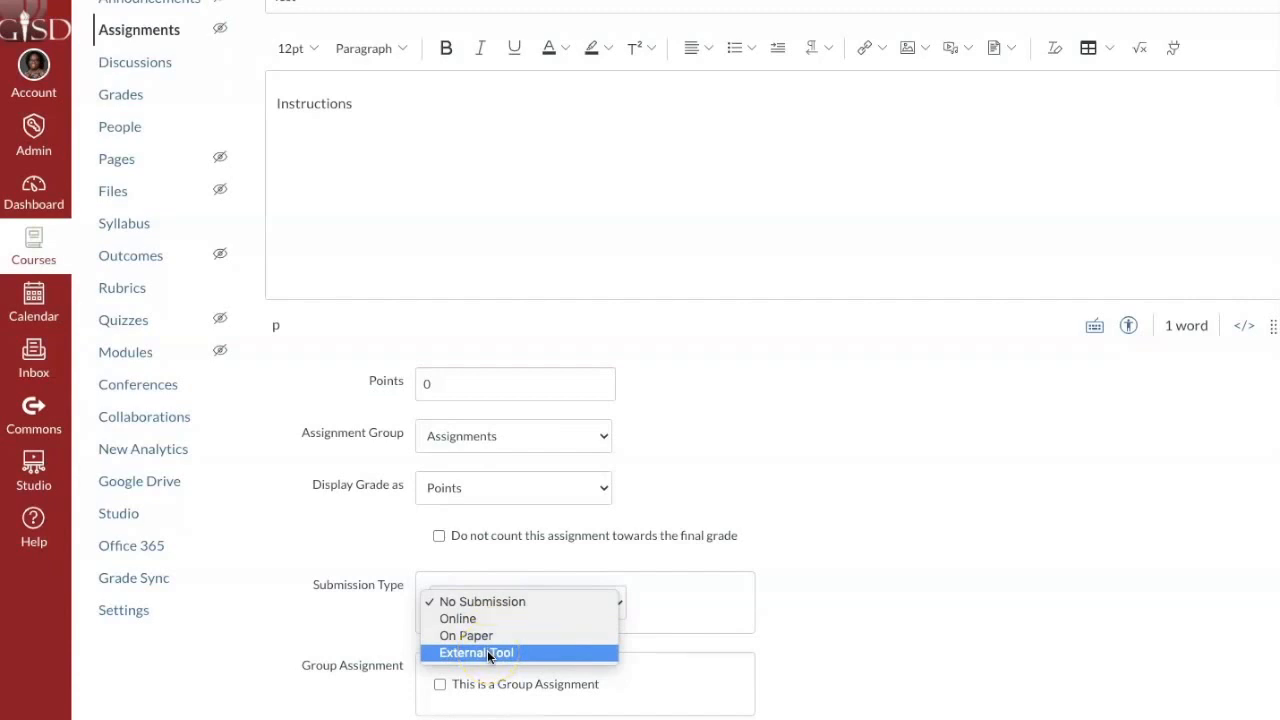
mouse_move(546, 650)
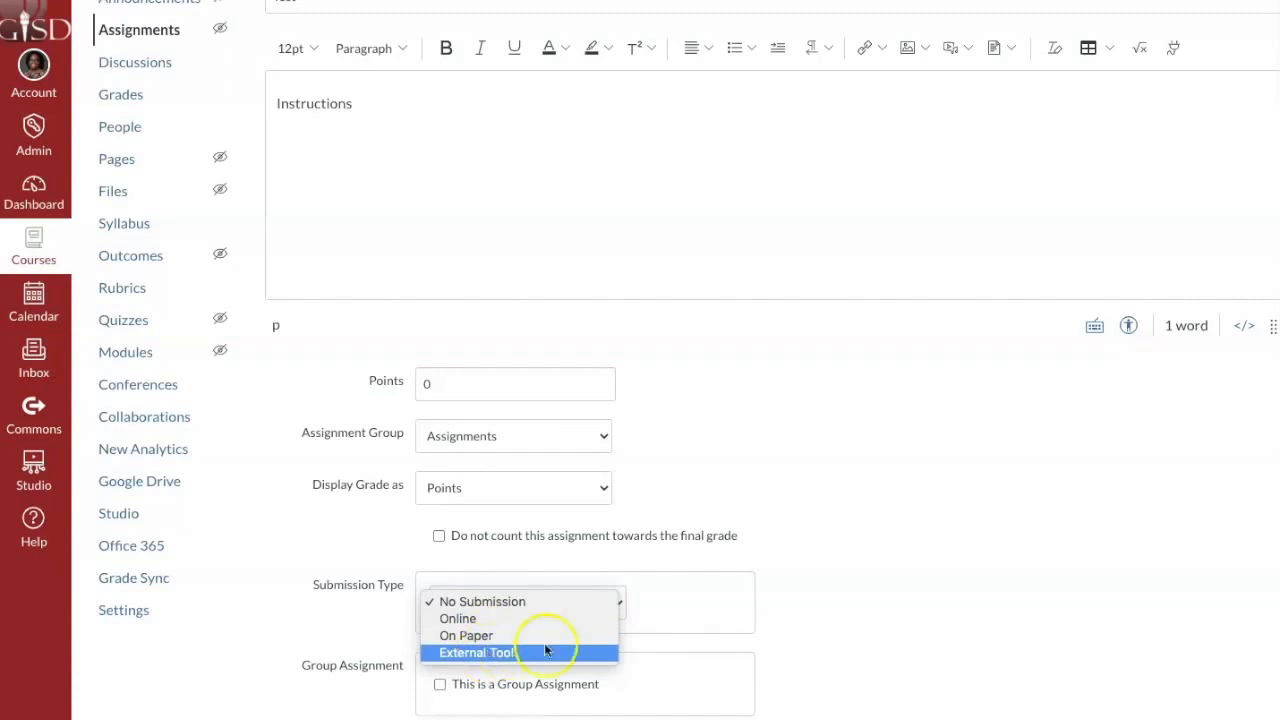
mouse_move(878, 608)
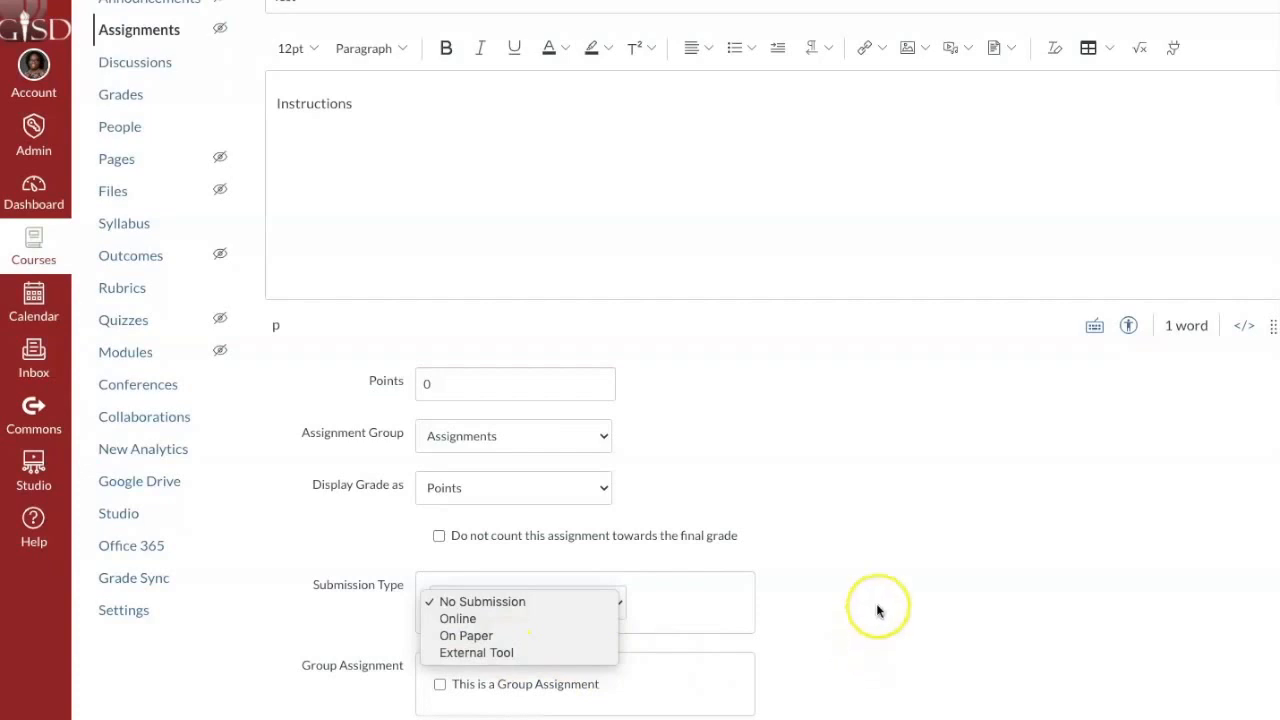
click(482, 600)
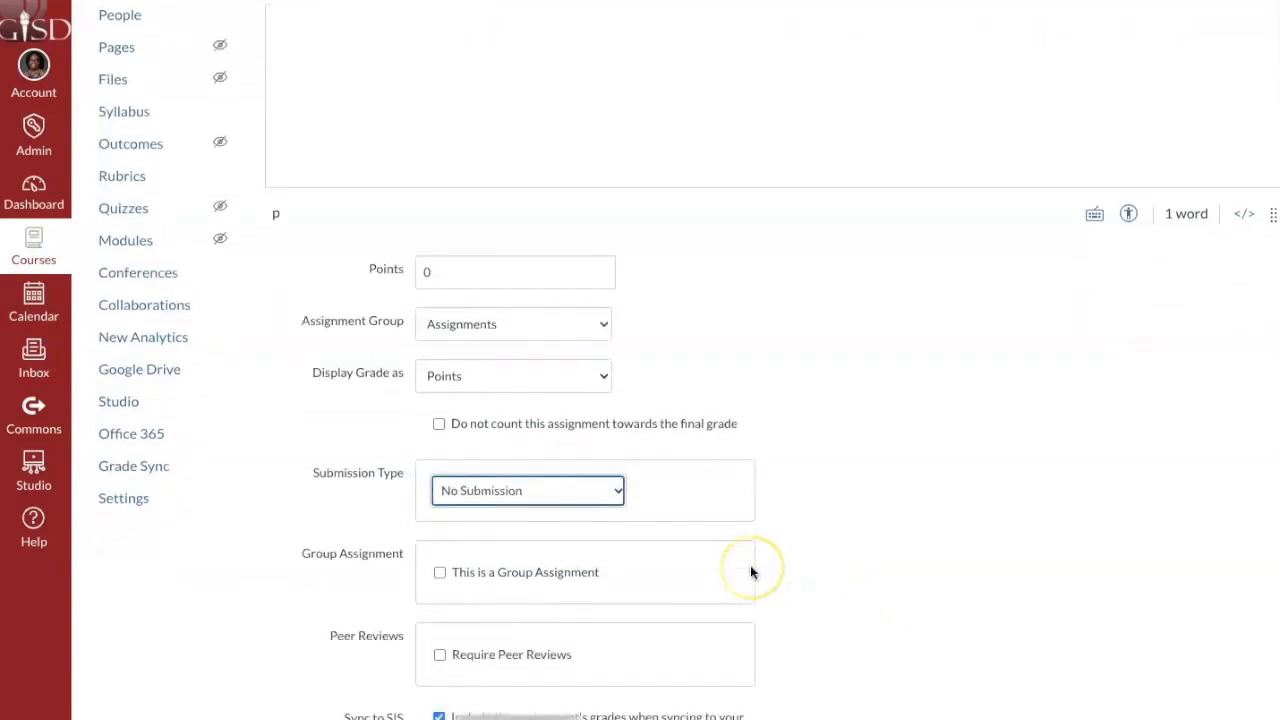
Assign the assignment to section p01 instead of Everyone and search 'p0' for more sections
scroll(down, 3)
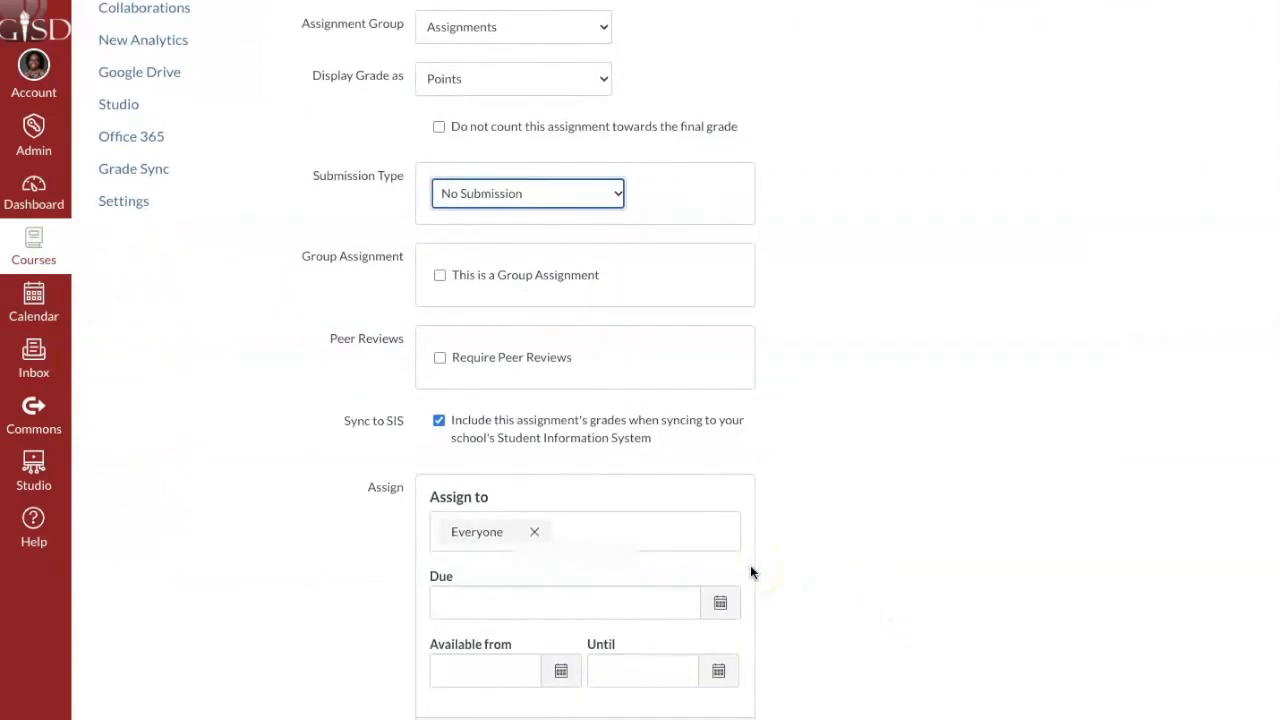
mouse_move(432, 516)
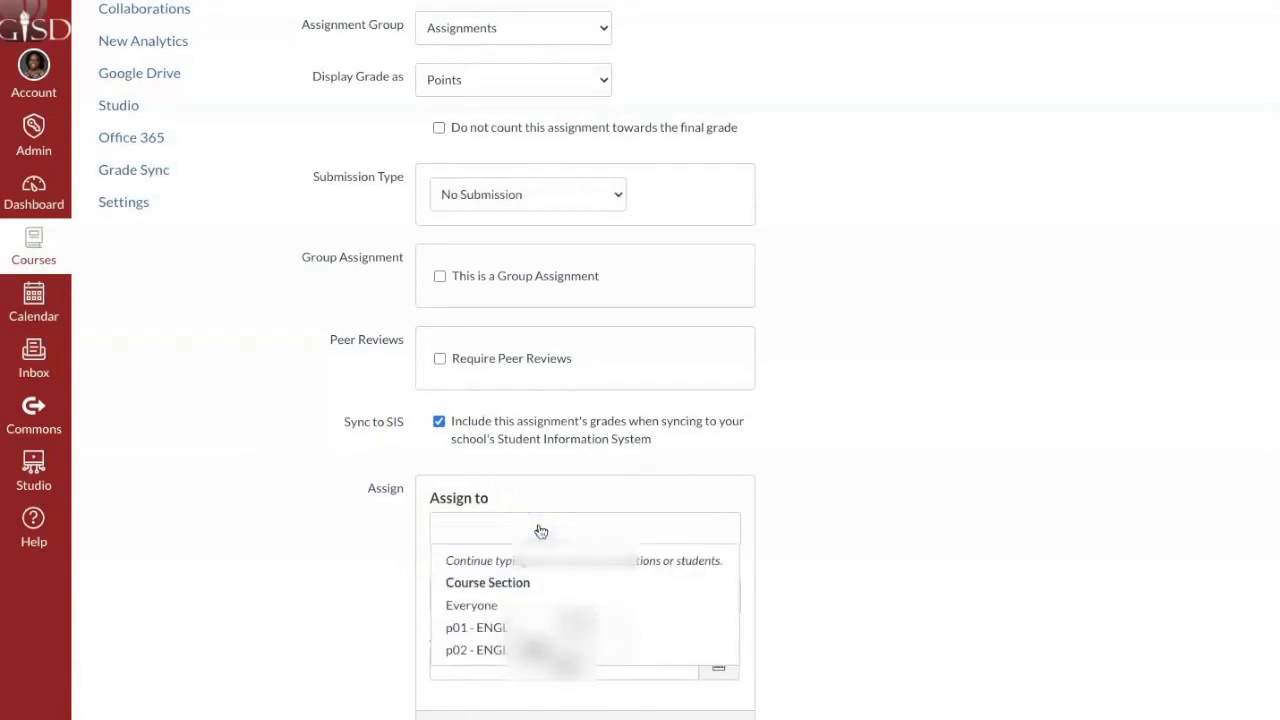
text(P01)
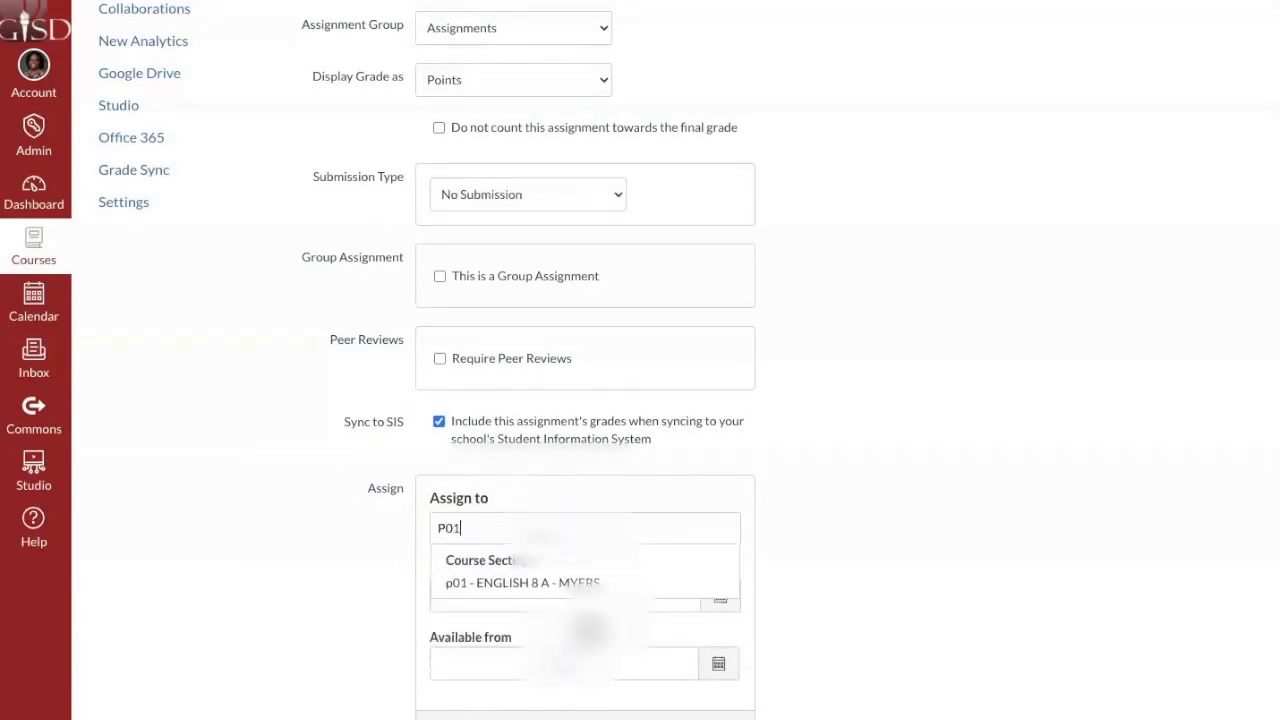
click(520, 582)
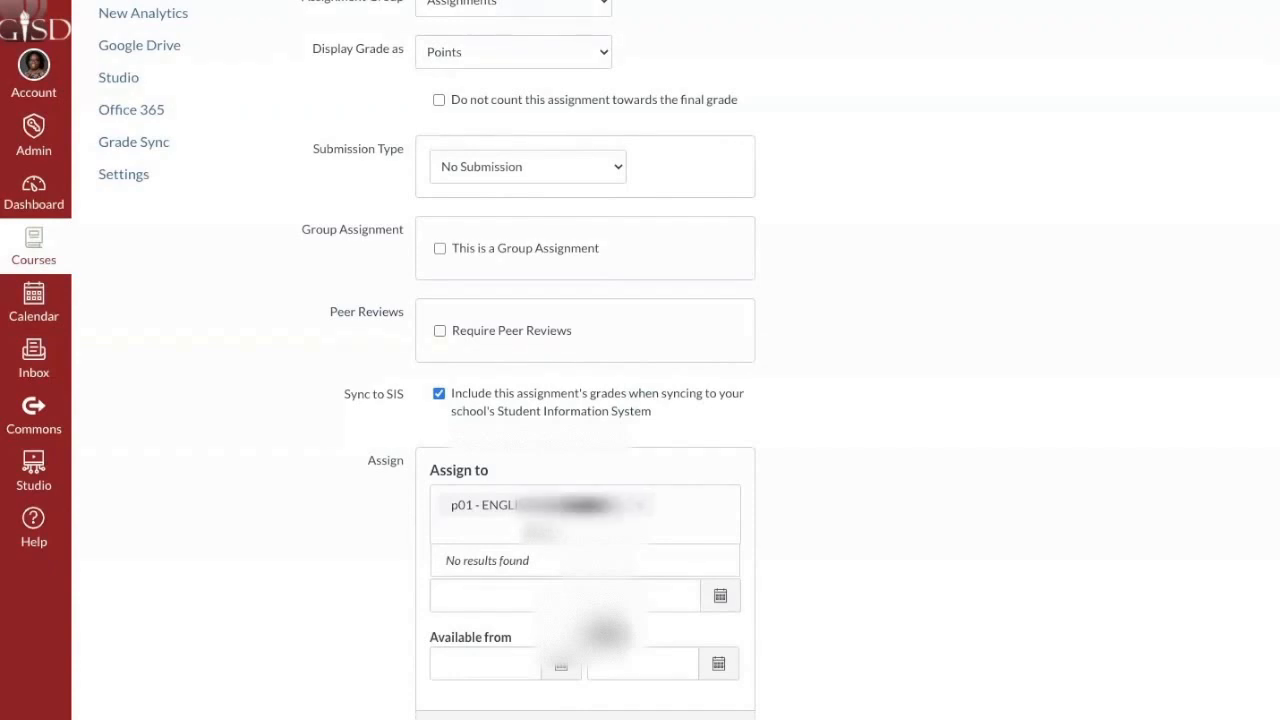
text(p0)
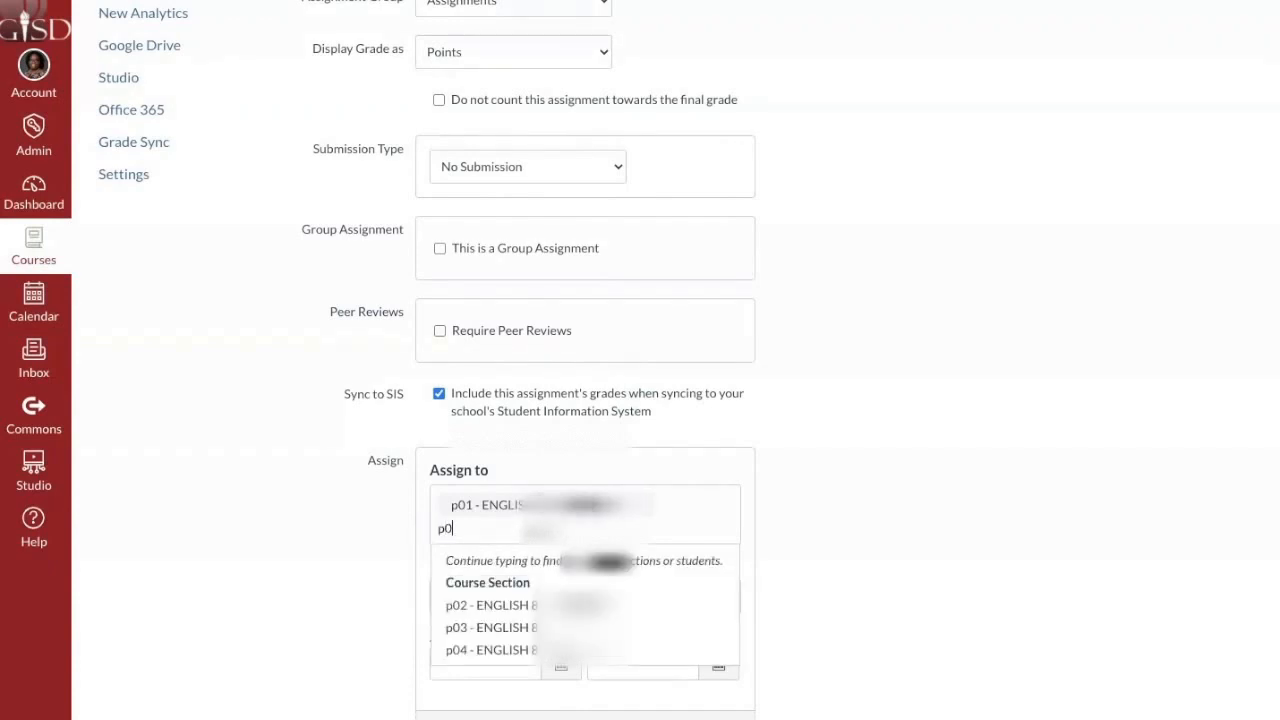